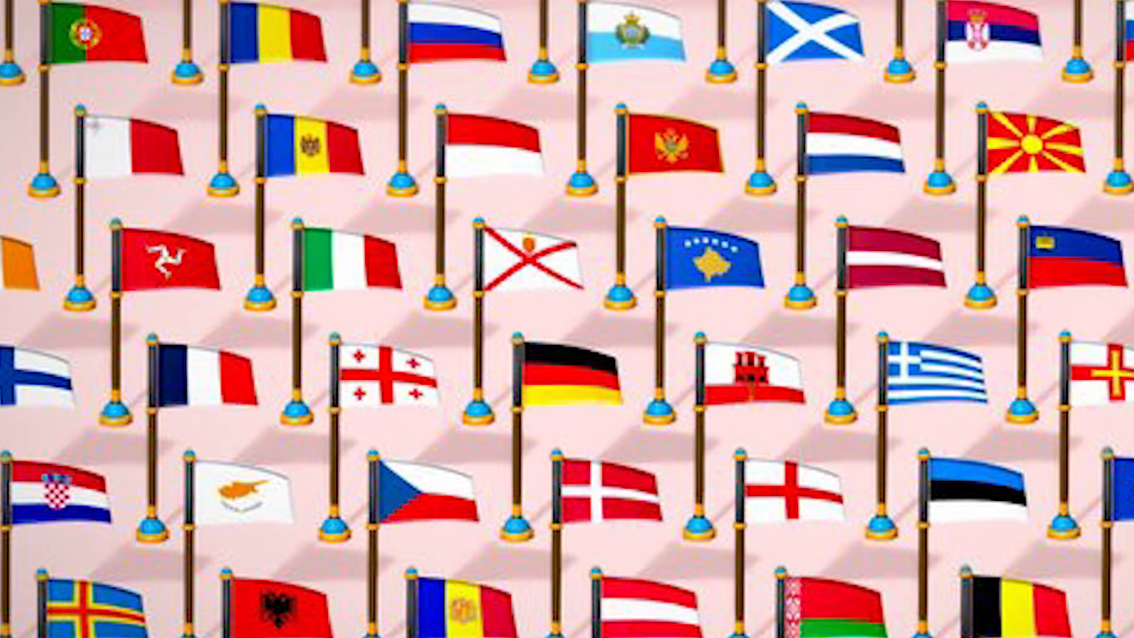
pyautogui.scroll(-3)
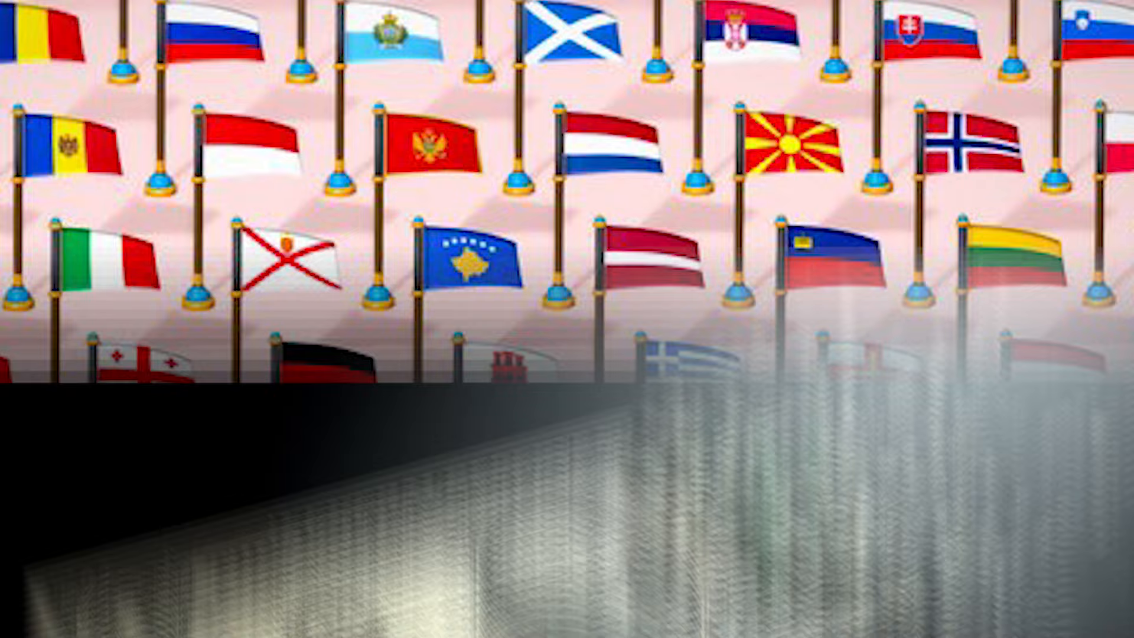